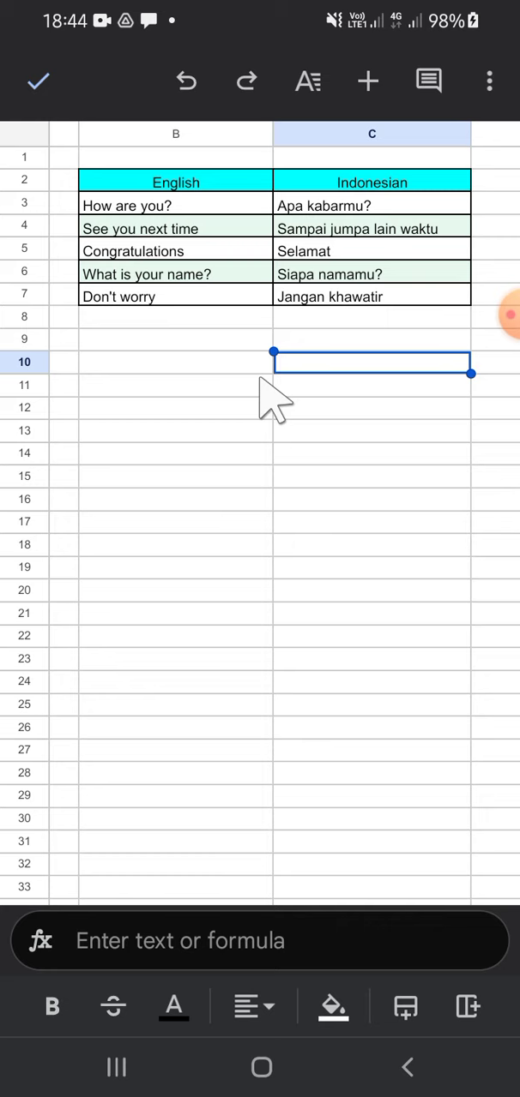
pyautogui.moveTo(329, 283)
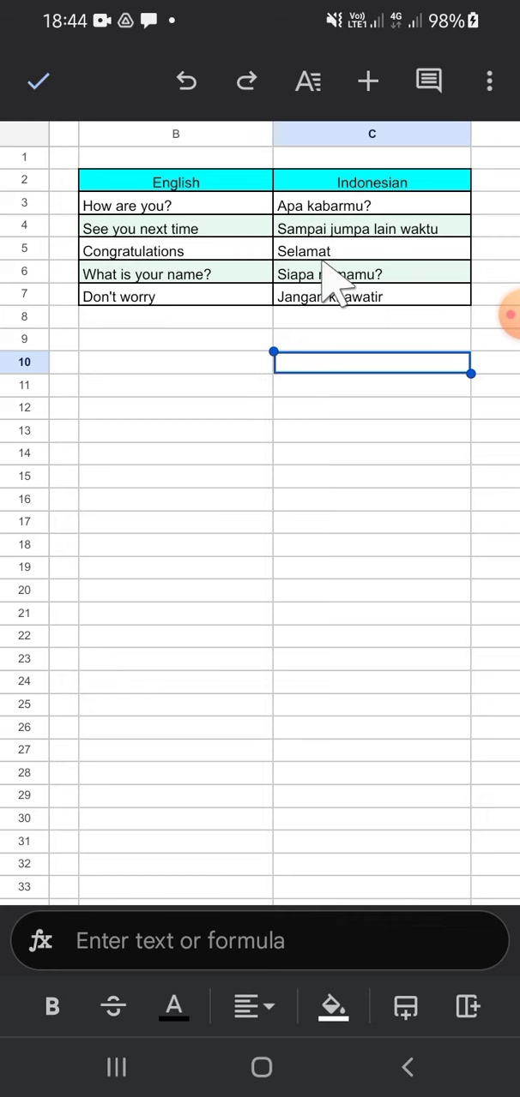
pyautogui.moveTo(386, 186)
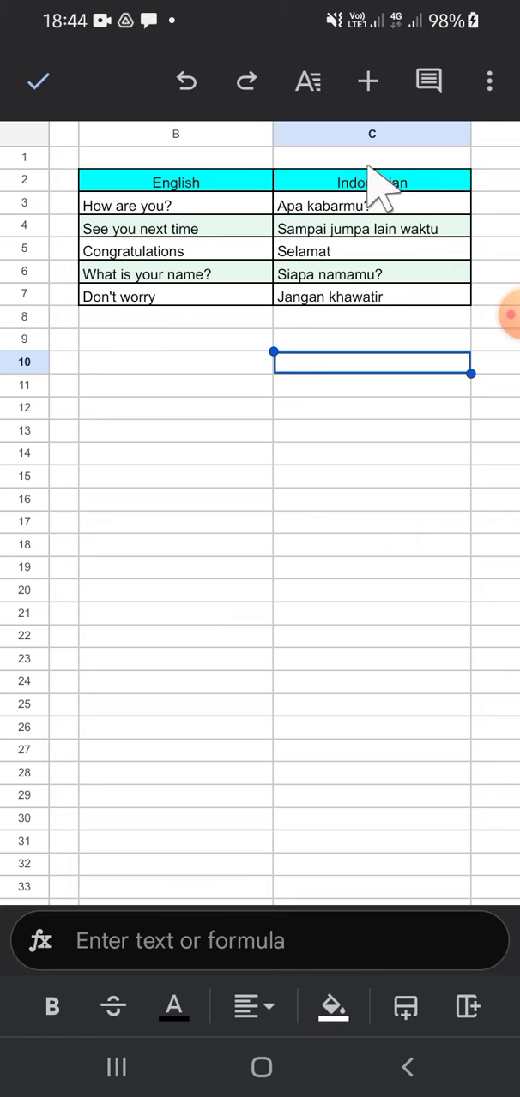
# Select the Indonesian header cell C2 and bring up the Insert options.
pyautogui.click(370, 182)
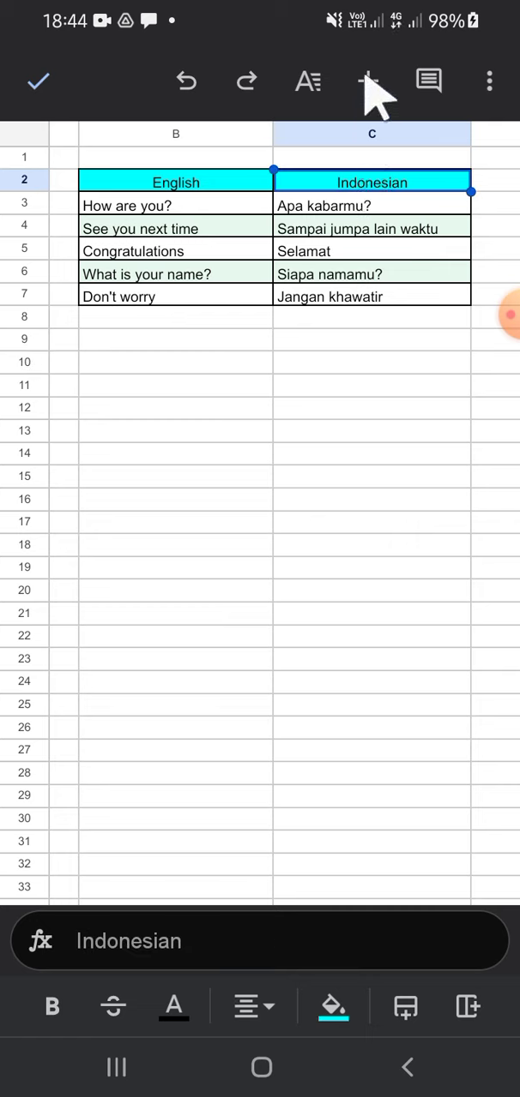
pyautogui.click(370, 83)
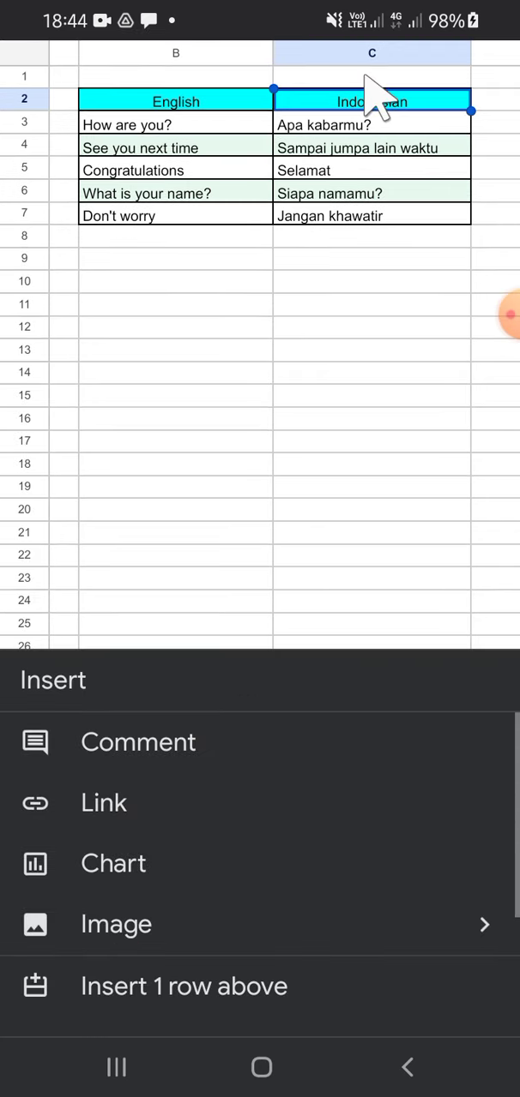
pyautogui.moveTo(180, 716)
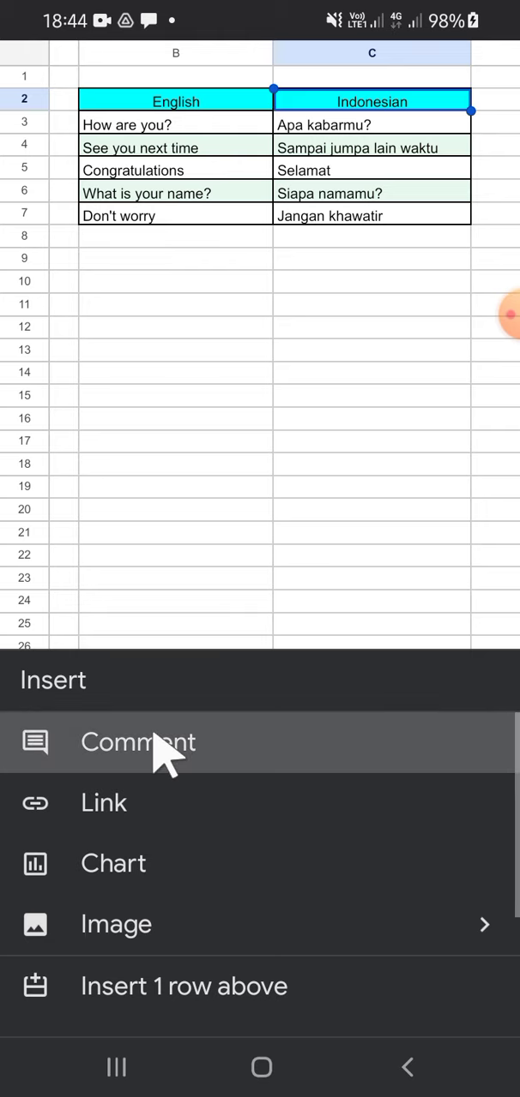
# Draft a comment reading 'Add another language' on the Indonesian header cell, not yet posted.
pyautogui.click(137, 743)
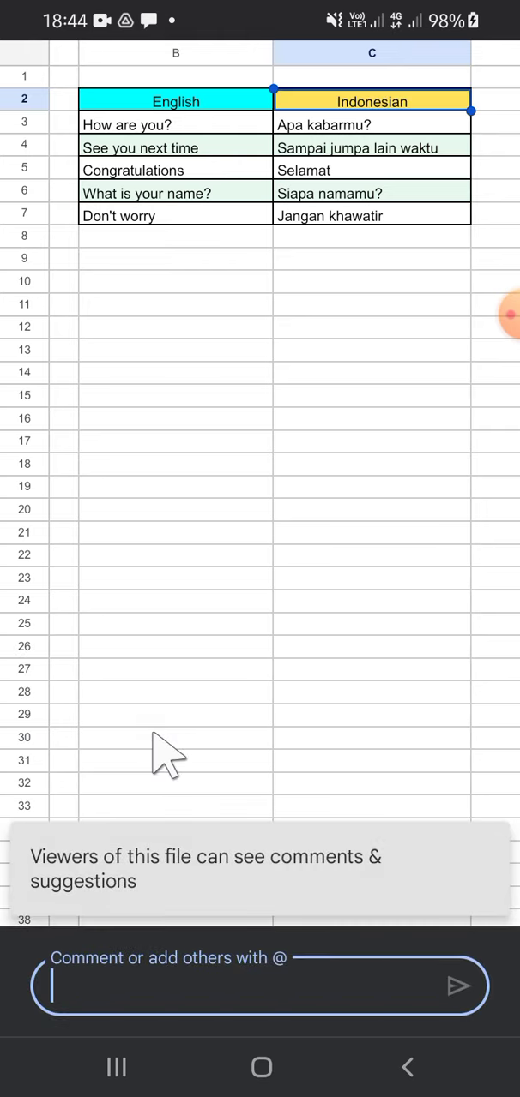
pyautogui.click(248, 986)
pyautogui.write('A')
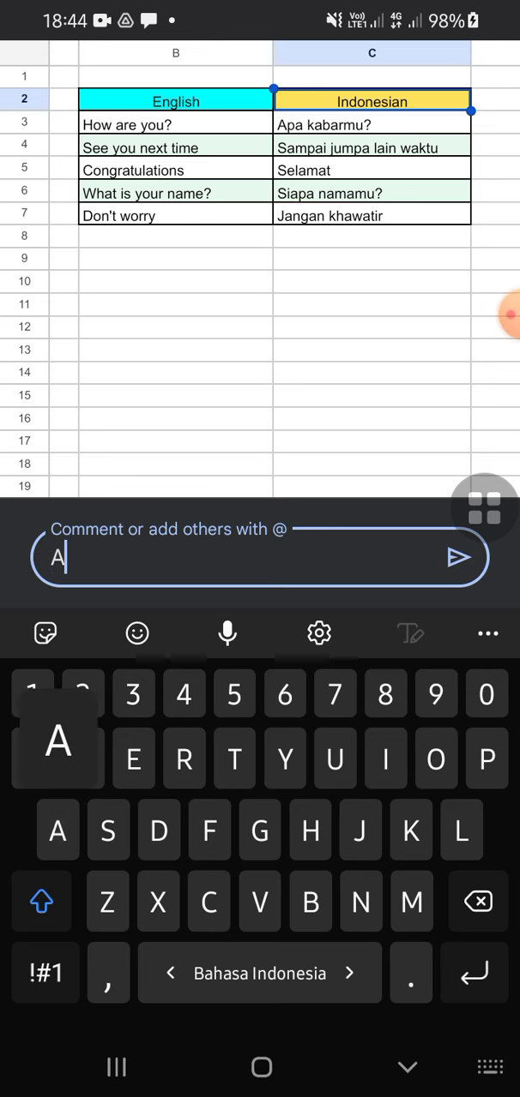
pyautogui.write('dd yo')
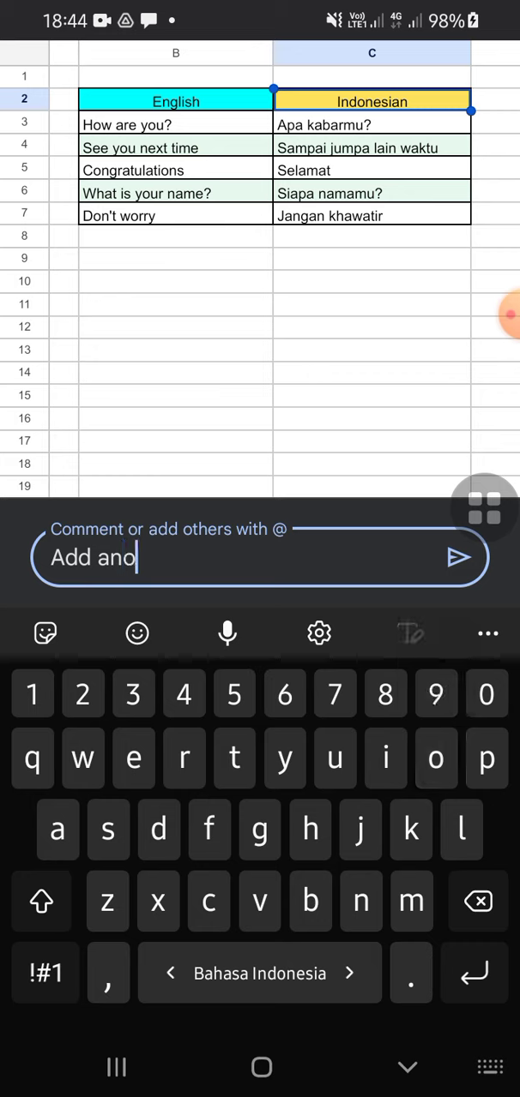
pyautogui.write('ther lang')
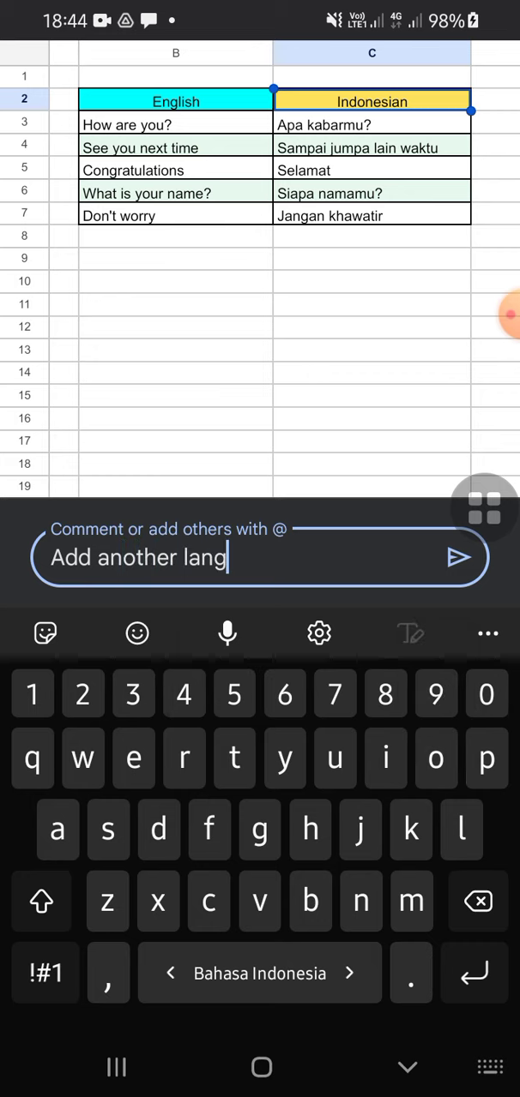
pyautogui.write('uage')
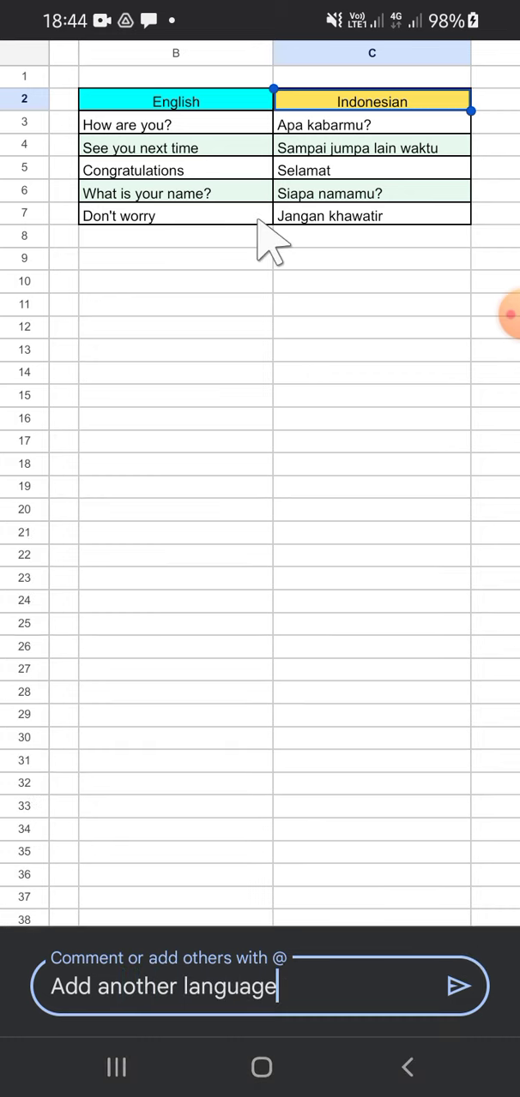
pyautogui.moveTo(443, 1020)
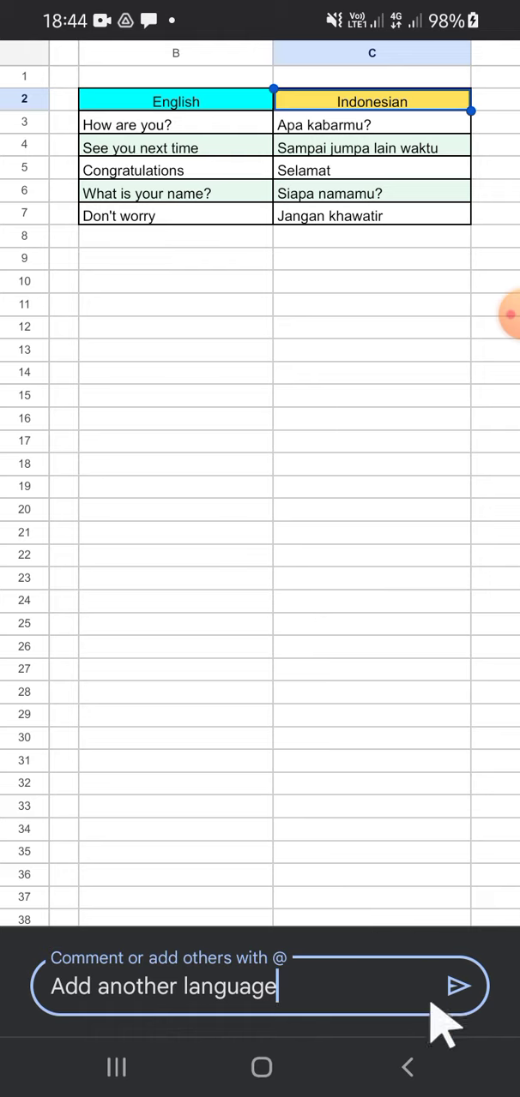
pyautogui.moveTo(455, 998)
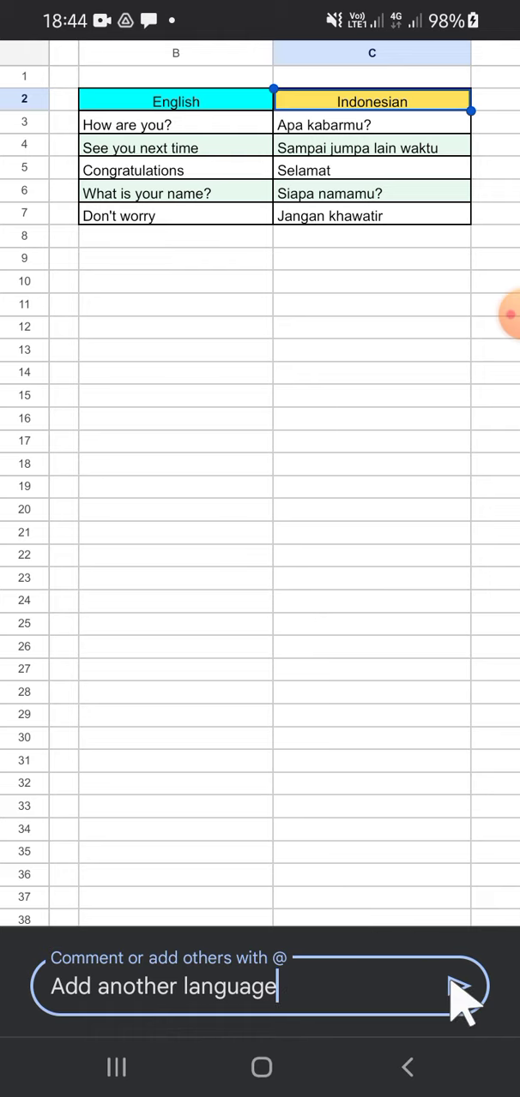
# Post the 'Add another language' comment and reselect cell C2 to reveal View comment.
pyautogui.click(463, 986)
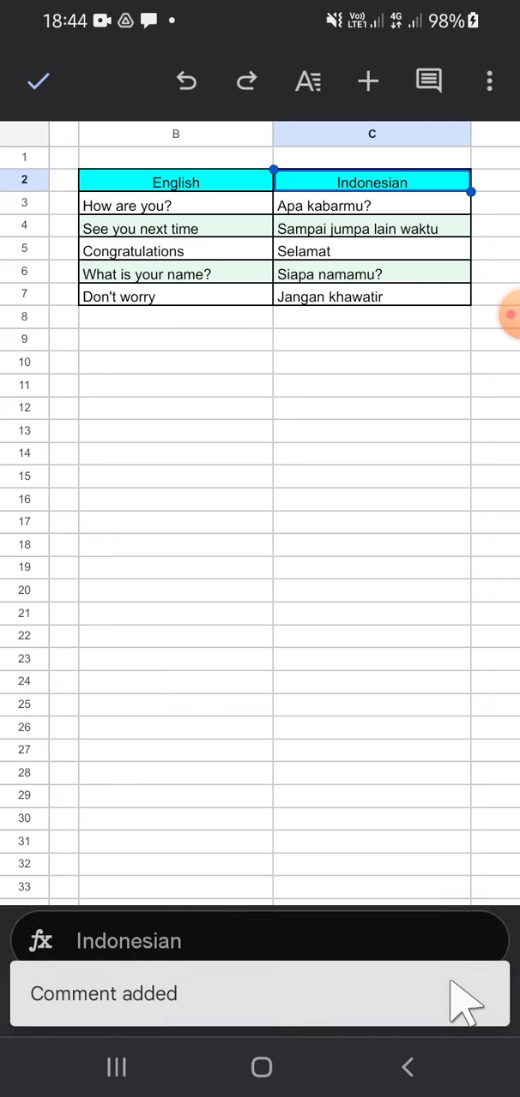
pyautogui.moveTo(456, 888)
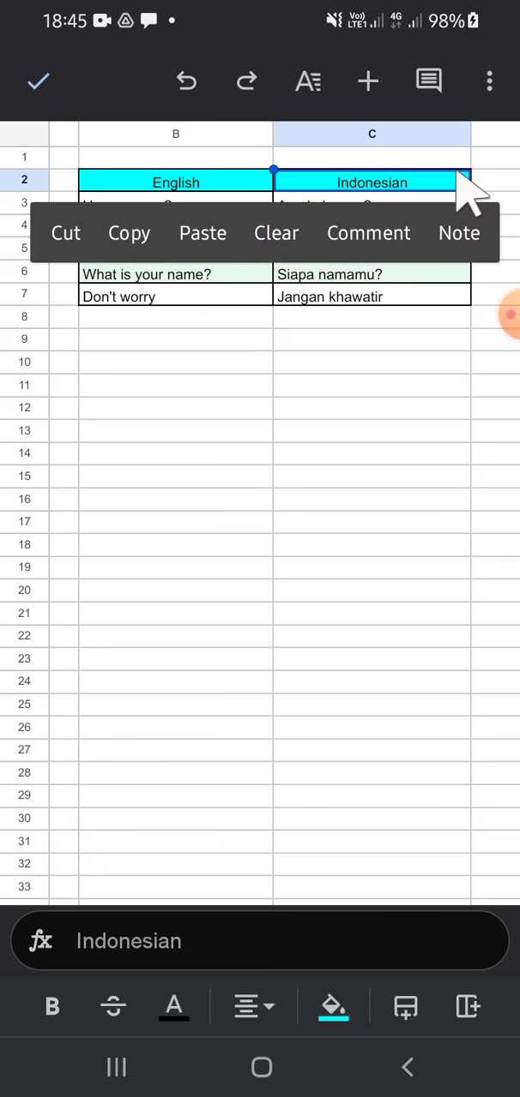
pyautogui.click(367, 233)
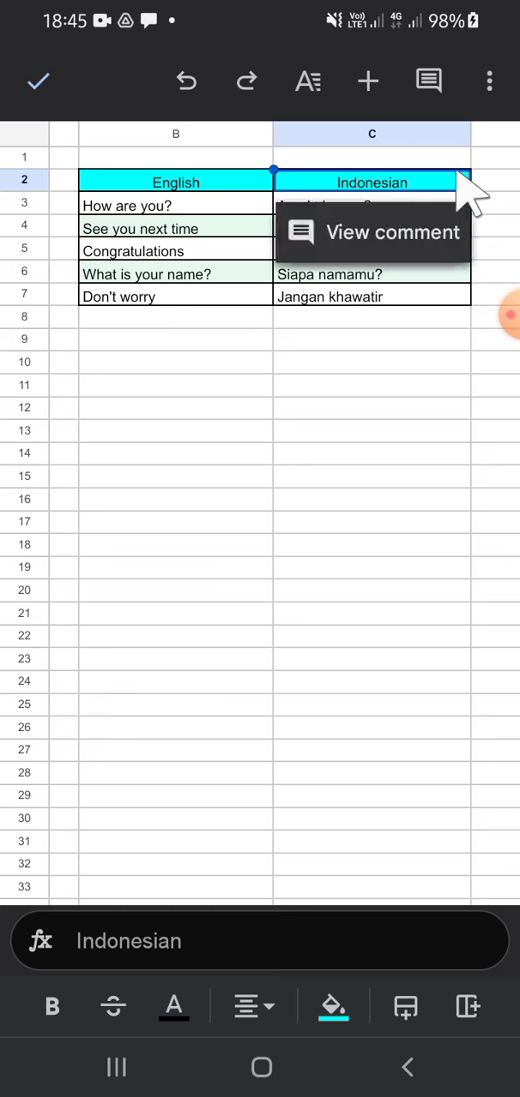
pyautogui.moveTo(415, 254)
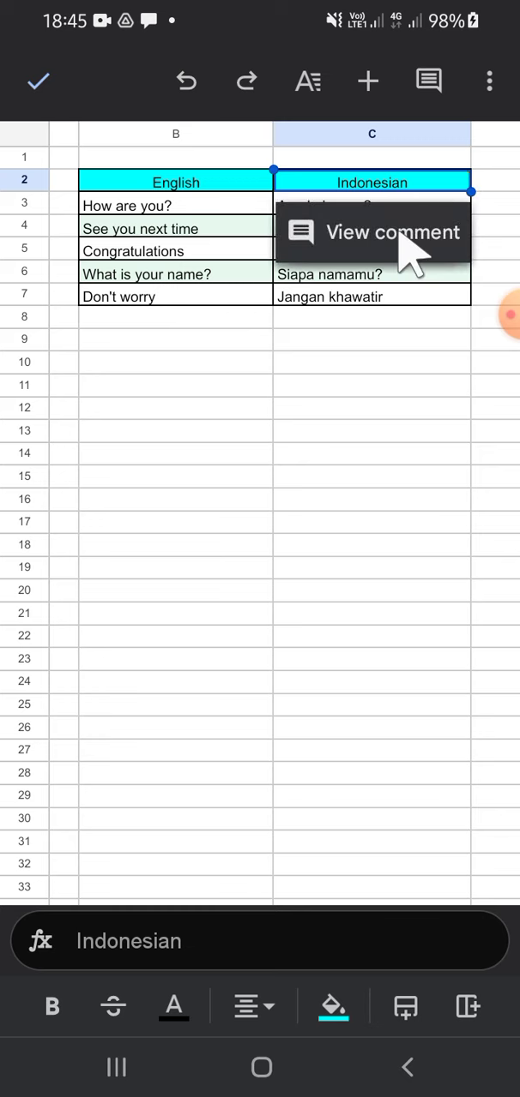
# Open the comment thread on the Indonesian header showing 'Add another language'.
pyautogui.click(391, 233)
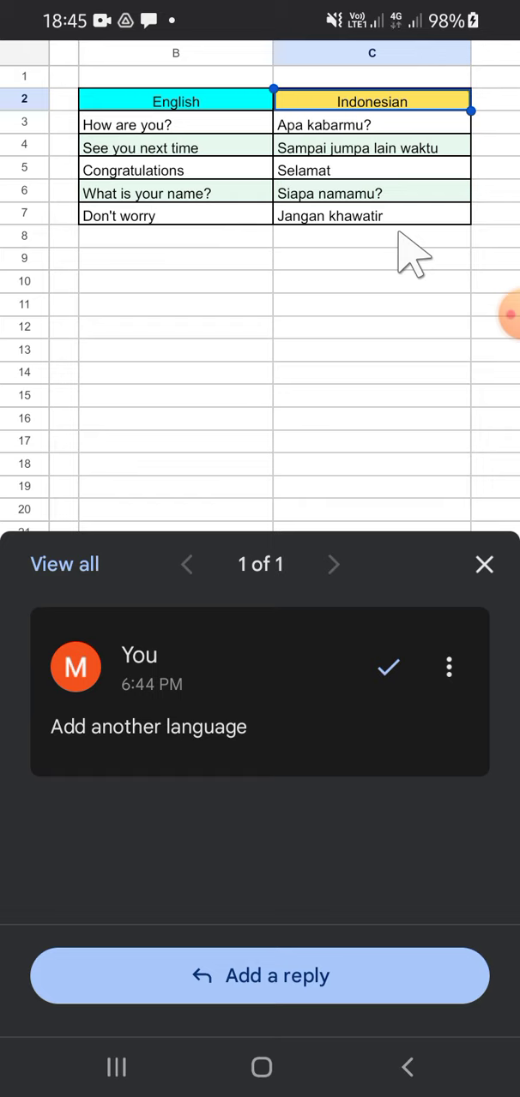
pyautogui.moveTo(223, 566)
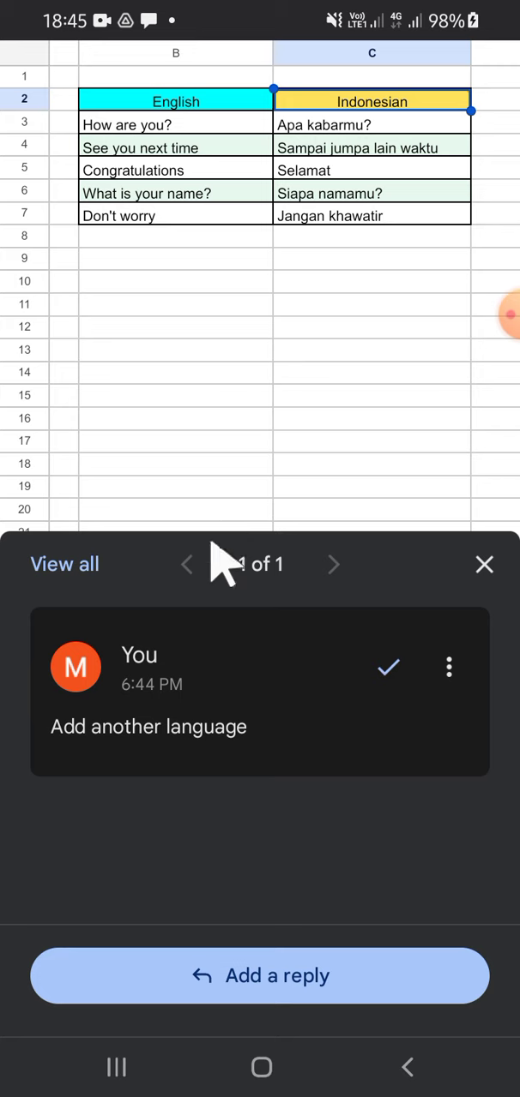
pyautogui.moveTo(213, 669)
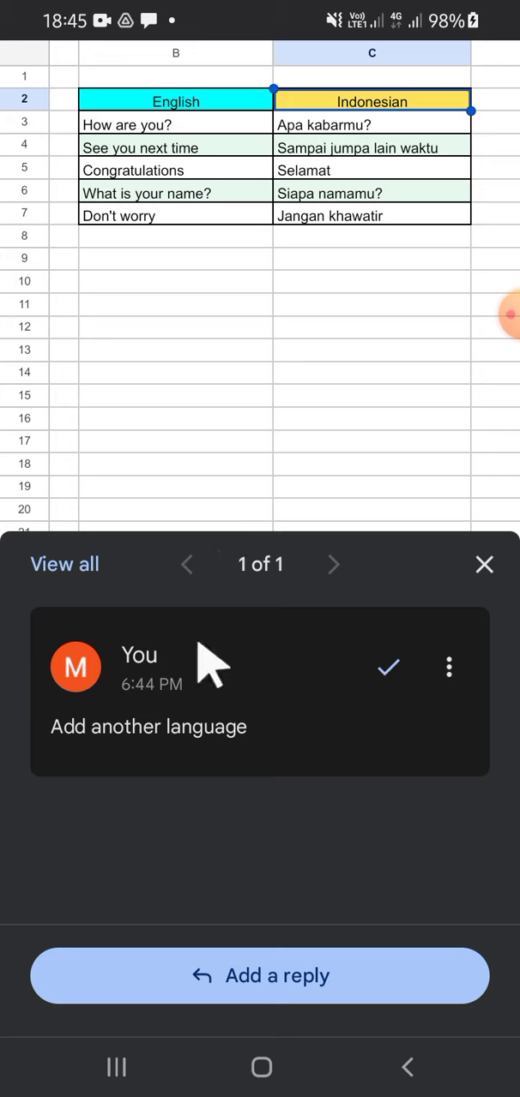